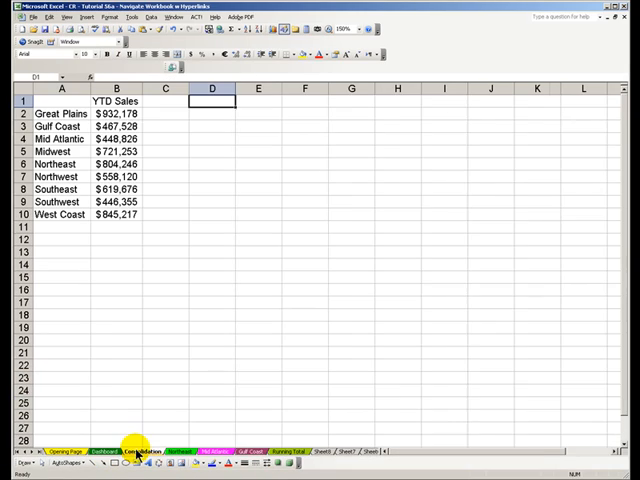
Look through the Northeast and Mid Atlantic sheets, then return to Consolidation.
{"action": "left_click", "coordinate": [178, 451]}
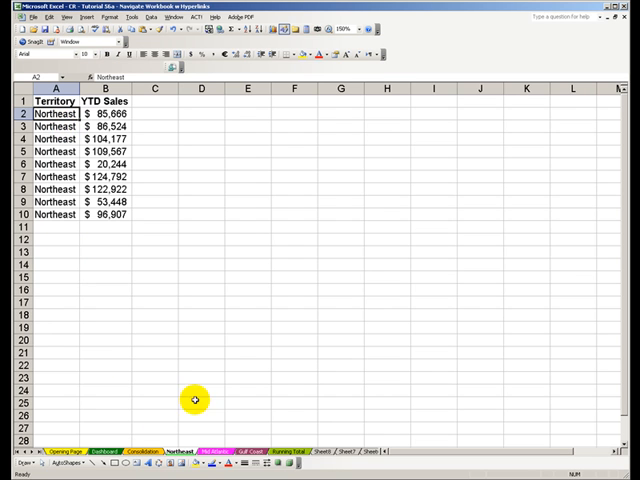
{"action": "left_click", "coordinate": [212, 451]}
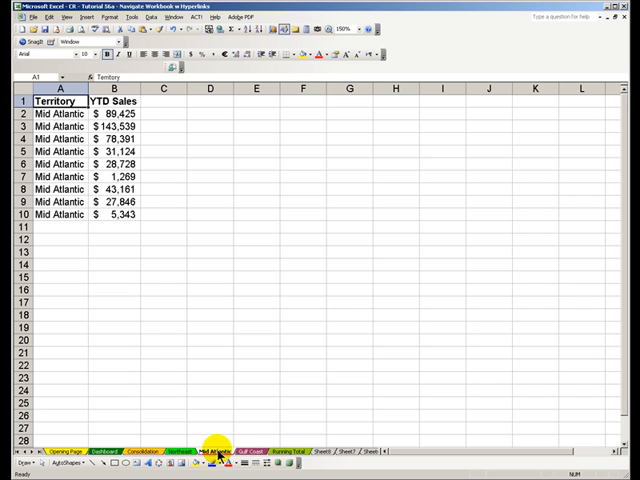
{"action": "left_click", "coordinate": [101, 451]}
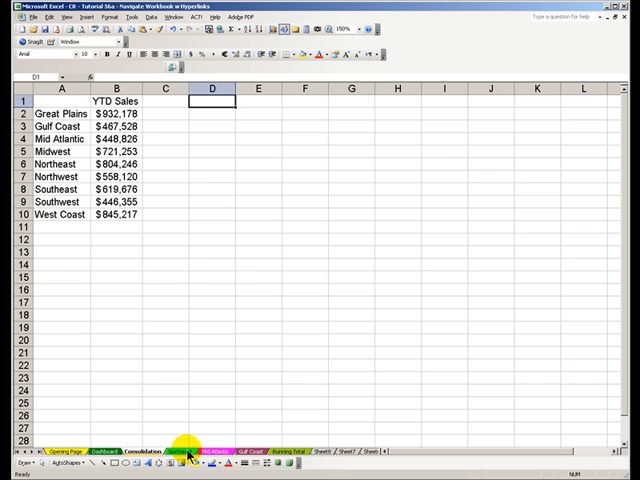
Leave the Northeast tab colour unchanged, then view Mid Atlantic and the Opening Page.
{"action": "right_click", "coordinate": [183, 452]}
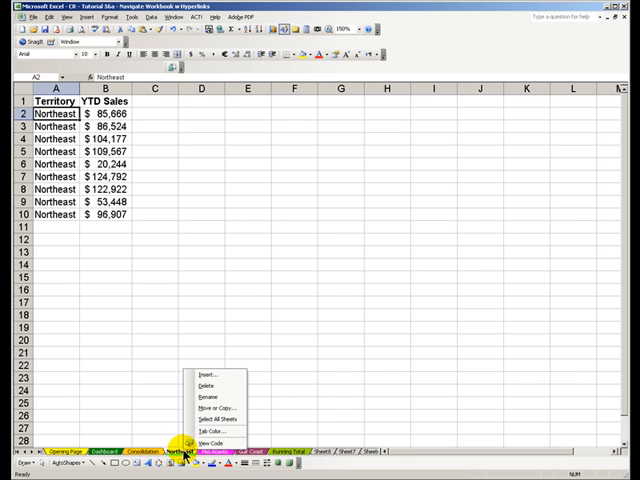
{"action": "left_click", "coordinate": [211, 430]}
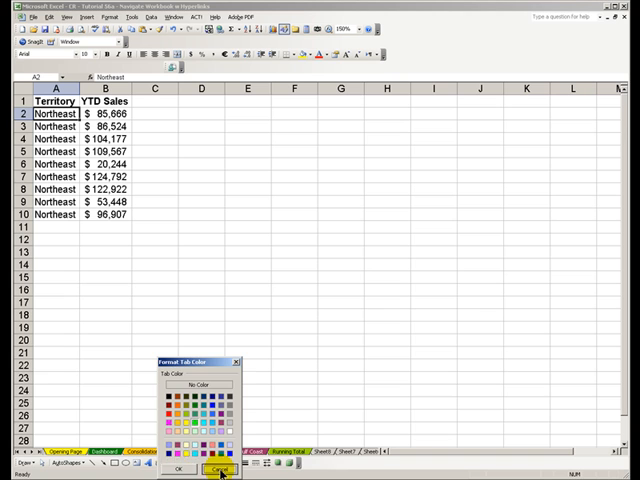
{"action": "left_click", "coordinate": [217, 470]}
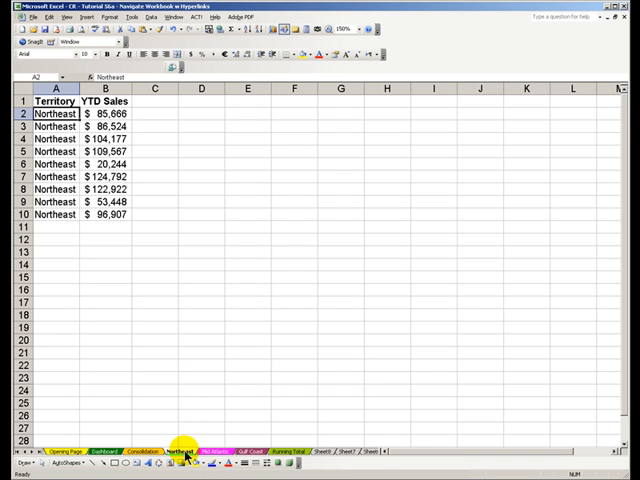
{"action": "left_click", "coordinate": [209, 452]}
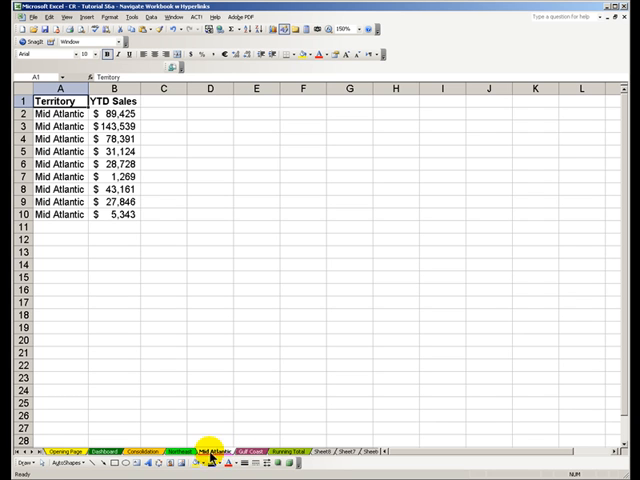
{"action": "left_click", "coordinate": [62, 451]}
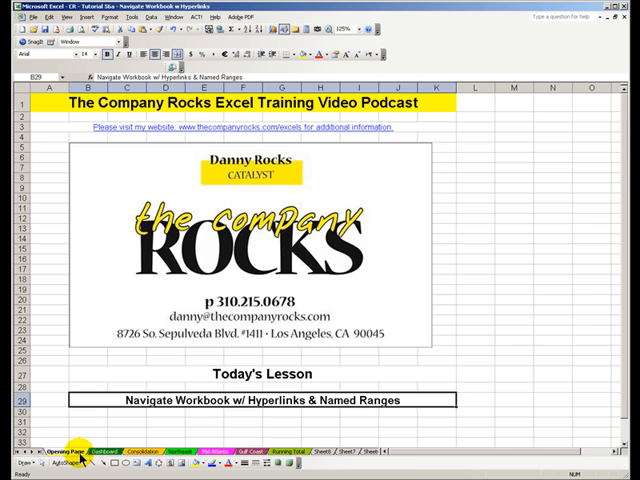
Switch to the empty Dashboard sheet.
{"action": "left_click", "coordinate": [104, 451]}
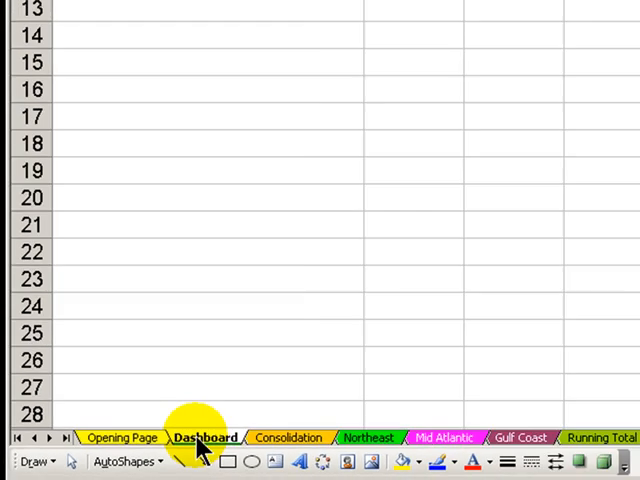
Hyperlink the Mid Atlantic text to cell A1 of the Mid Atlantic sheet.
{"action": "left_click", "coordinate": [205, 437]}
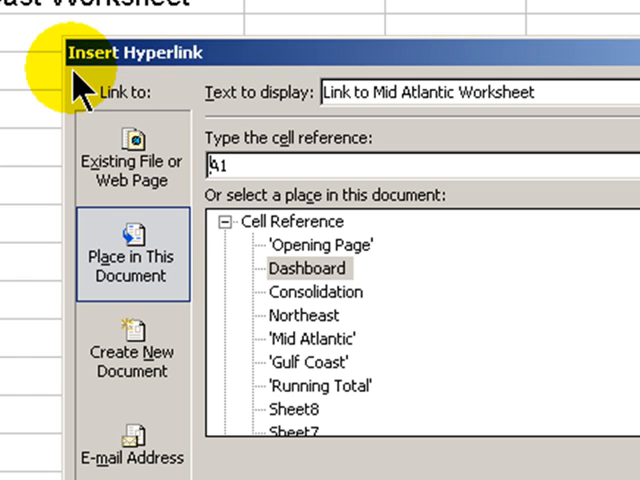
{"action": "mouse_move", "coordinate": [280, 230]}
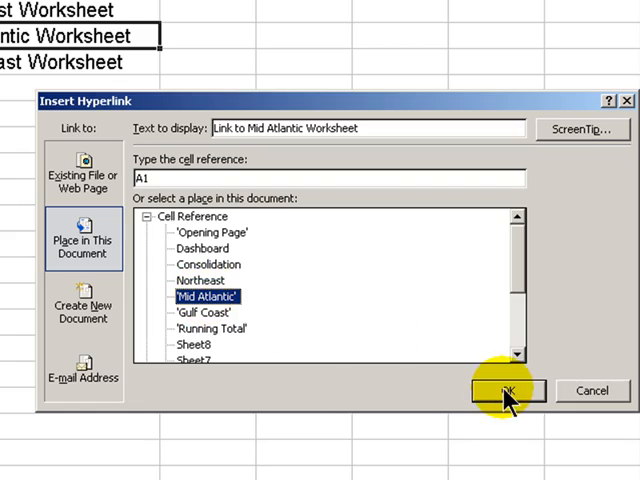
{"action": "left_click", "coordinate": [503, 390]}
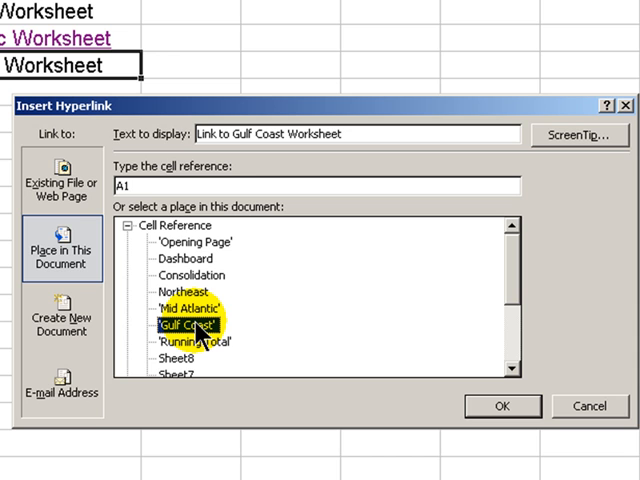
Choose the Gulf Coast sheet as the hyperlink target for the Gulf Coast text.
{"action": "left_click", "coordinate": [502, 406]}
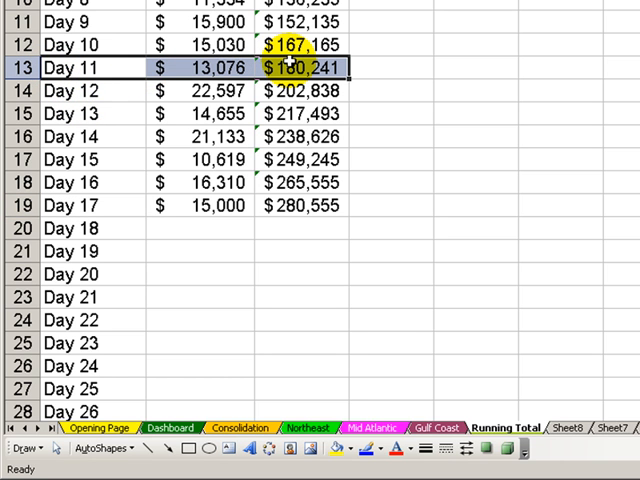
Name the Day 11 row A13:C13 'Day11' via the Name Box.
{"action": "left_click", "coordinate": [506, 428]}
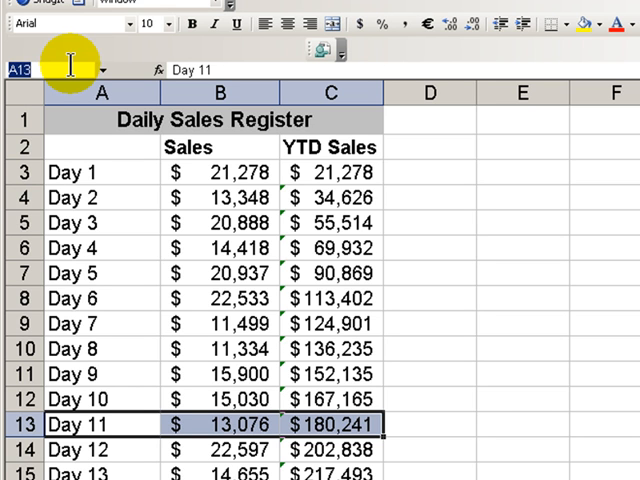
{"action": "type", "text": "Day11"}
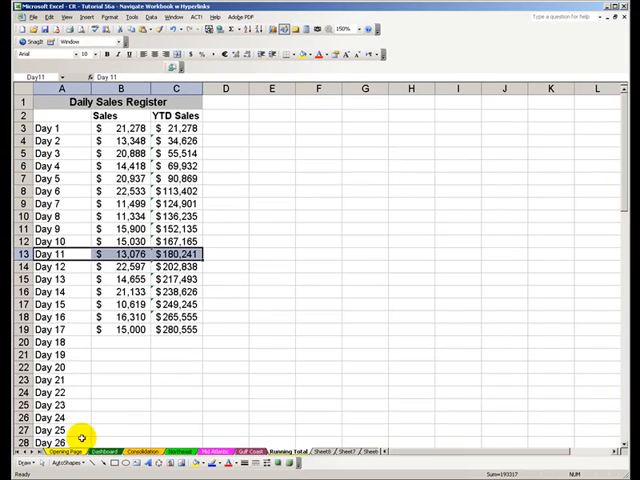
{"action": "left_click", "coordinate": [89, 452]}
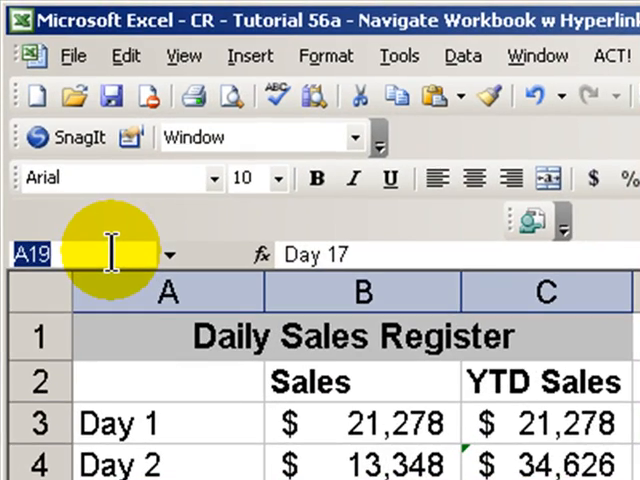
Name the Day 17 row 'Day17' and return to the Dashboard.
{"action": "type", "text": "Day"}
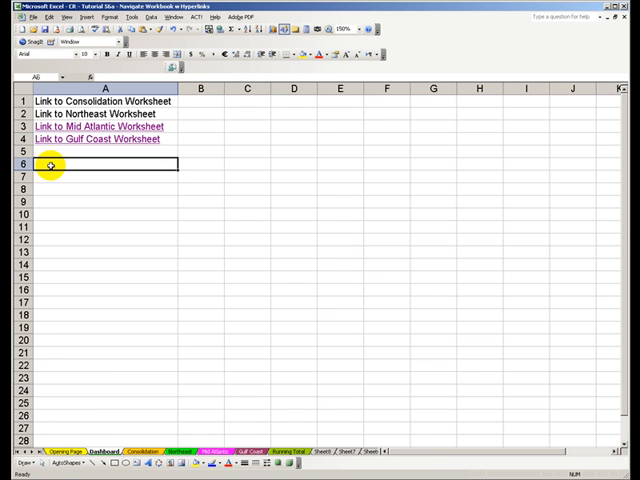
Enter 'Link to Day 17' in A6, hyperlink it to the Day17 range, and return to Dashboard.
{"action": "type", "text": "Link to Day 17"}
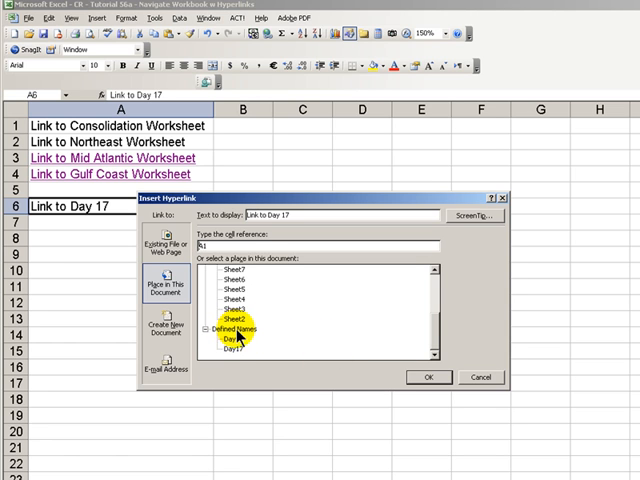
{"action": "left_click", "coordinate": [237, 360]}
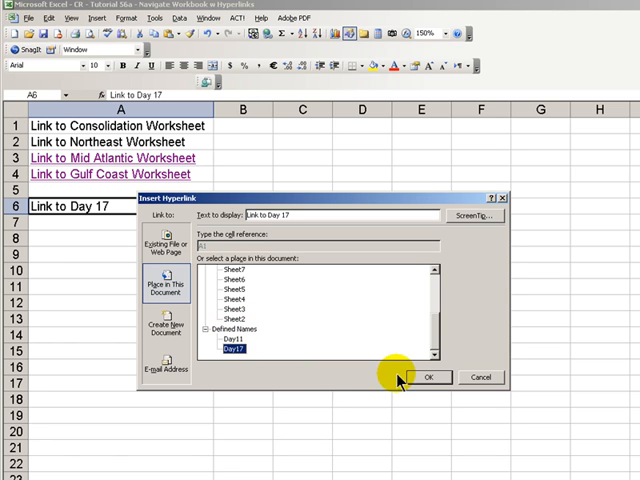
{"action": "left_click", "coordinate": [429, 377]}
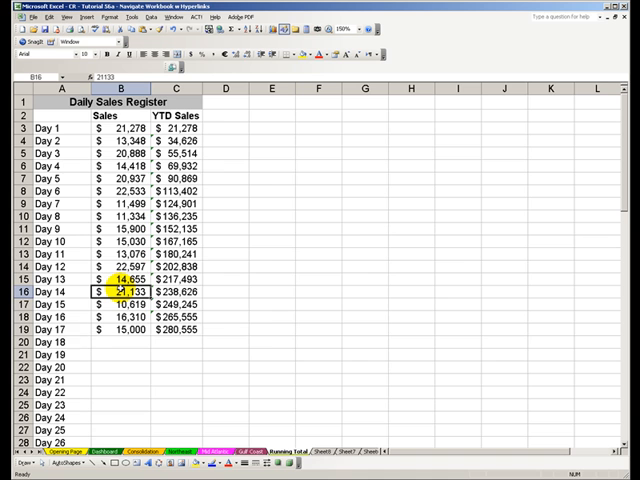
{"action": "left_click", "coordinate": [89, 451]}
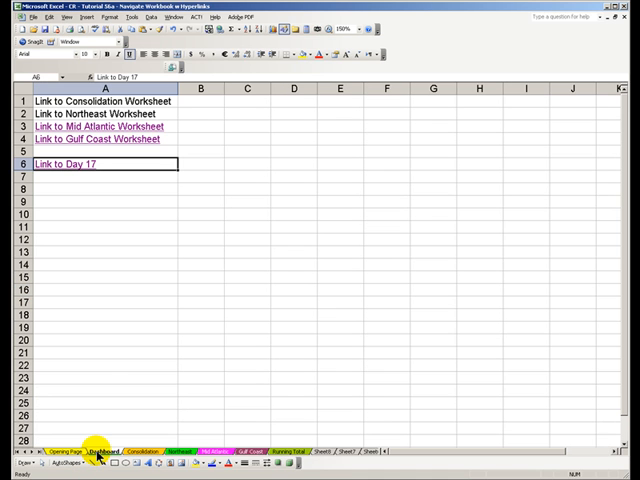